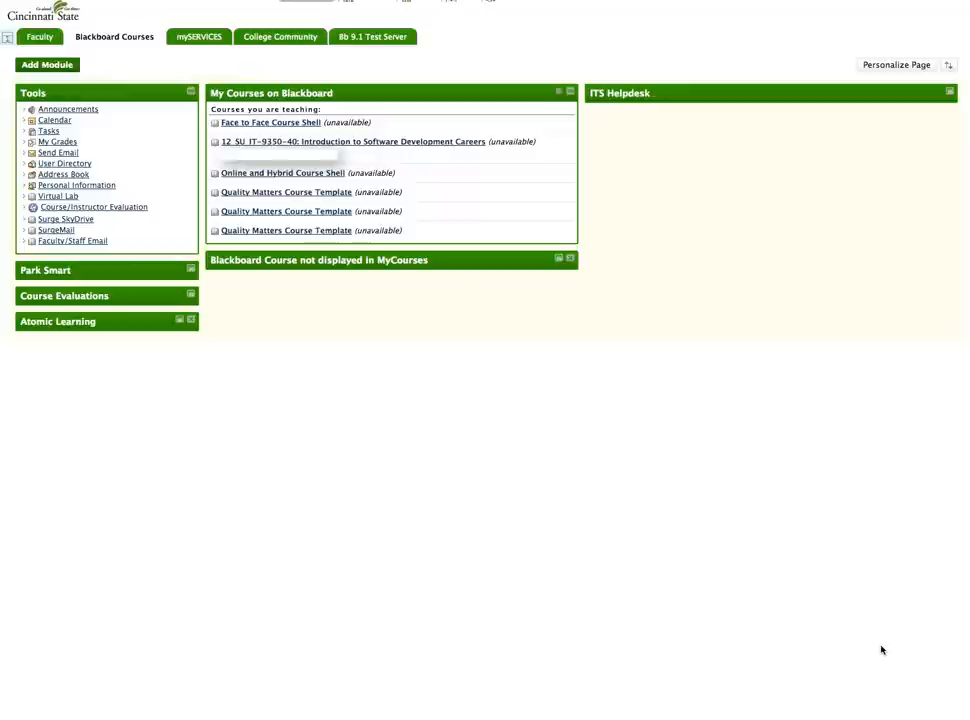
mouse_move(851, 635)
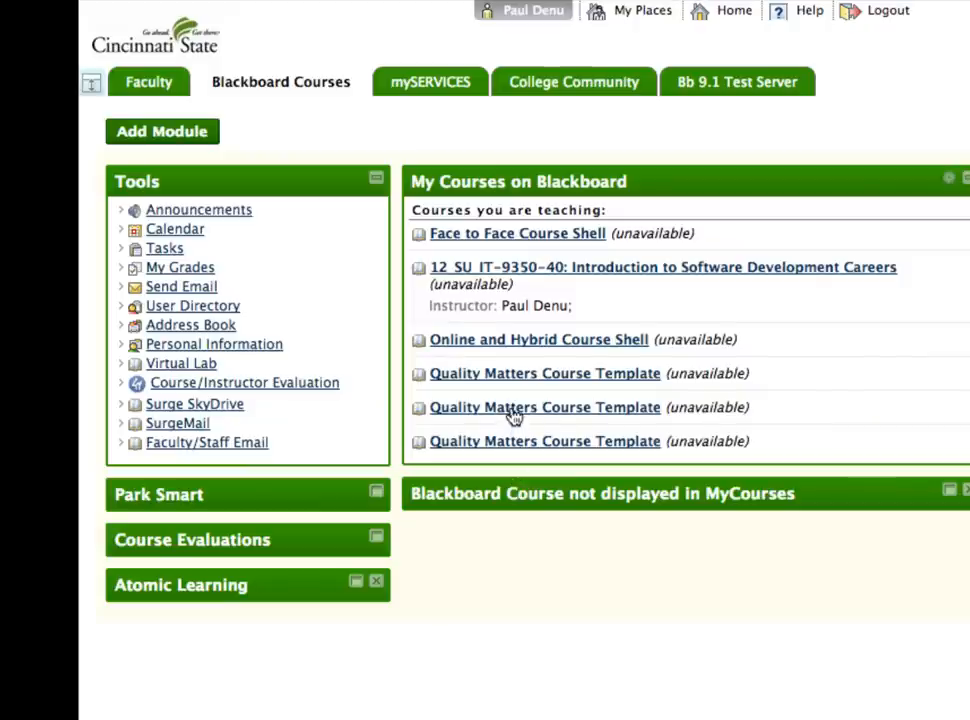
Step: Go from the Quality Matters Course Template link to its Information page
left_click(544, 407)
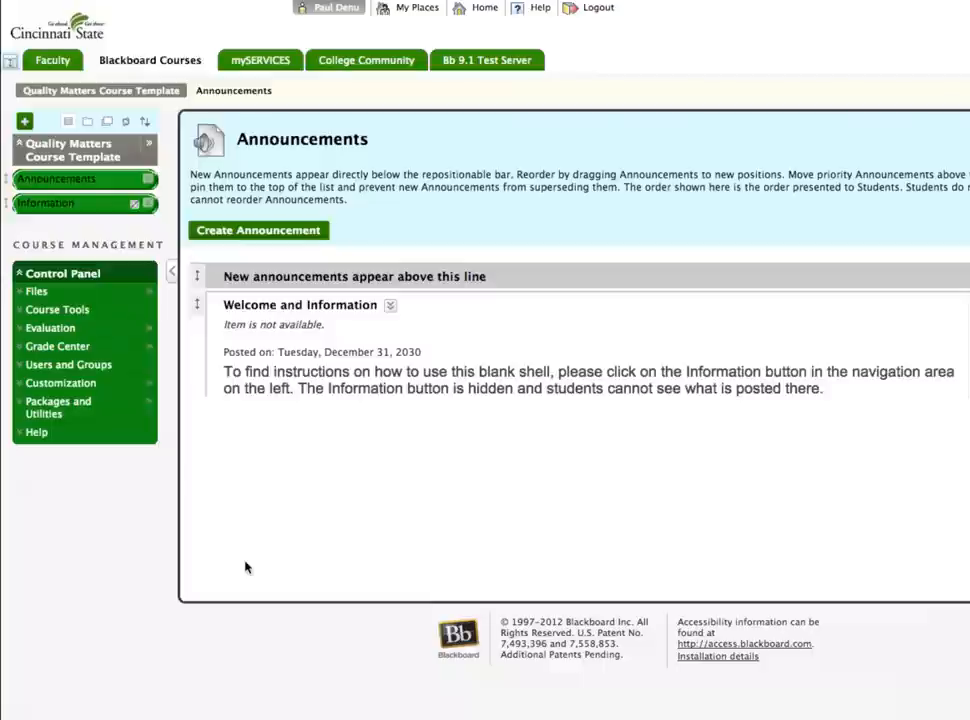
mouse_move(305, 513)
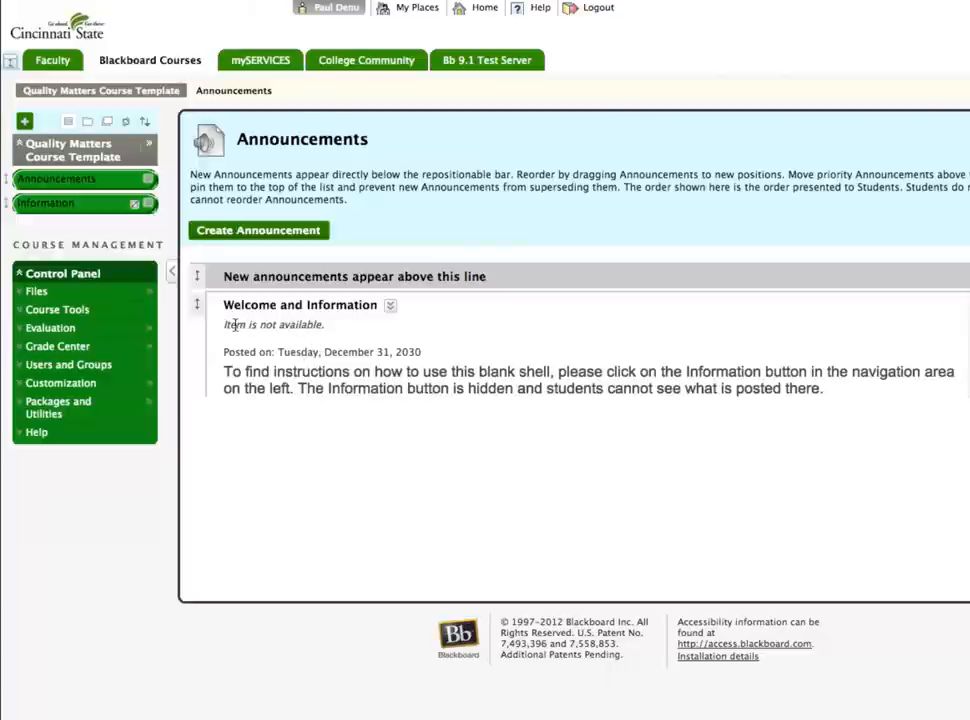
left_click(45, 203)
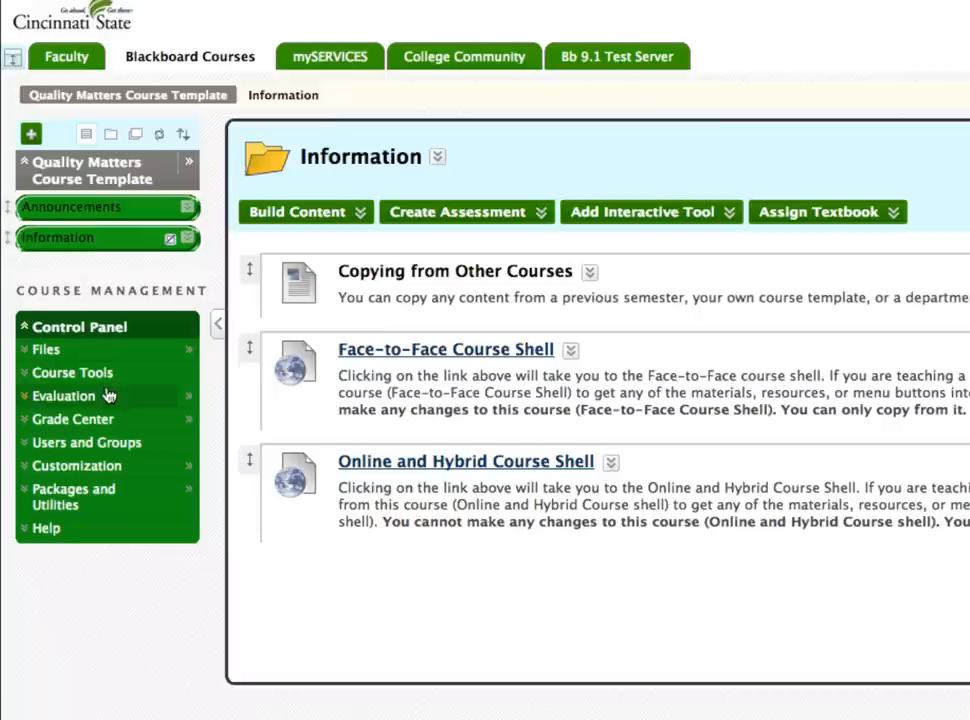
mouse_move(110, 400)
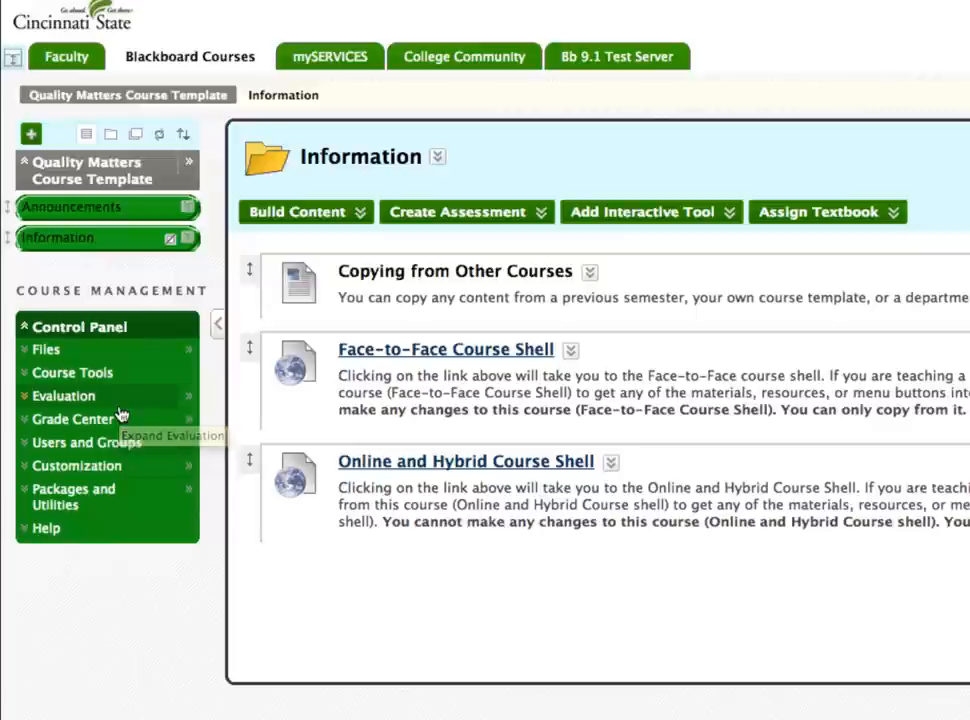
mouse_move(122, 414)
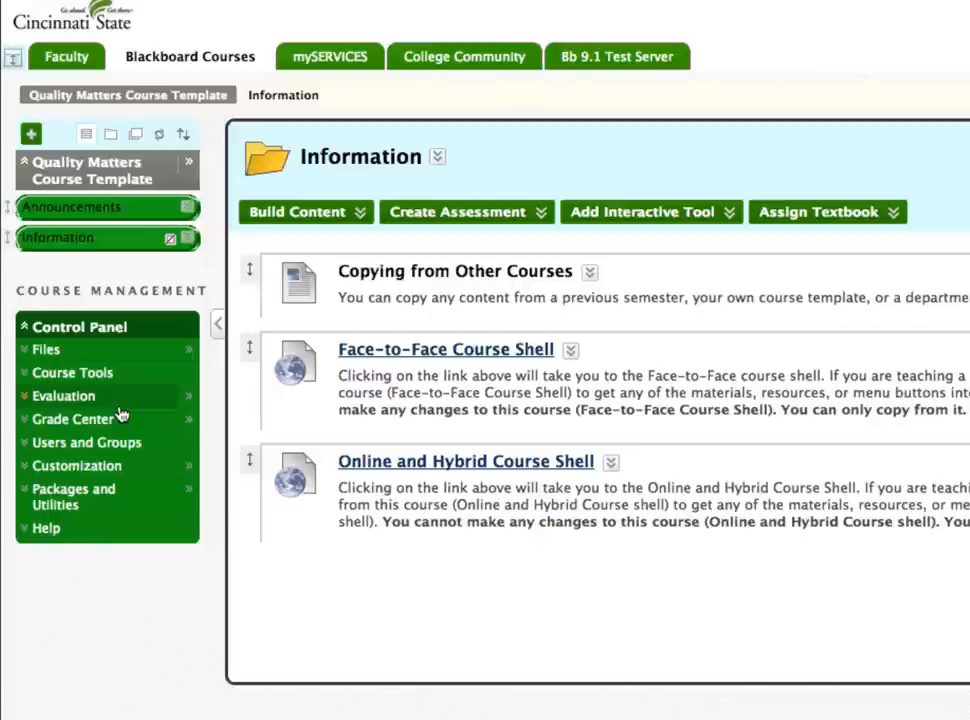
mouse_move(278, 395)
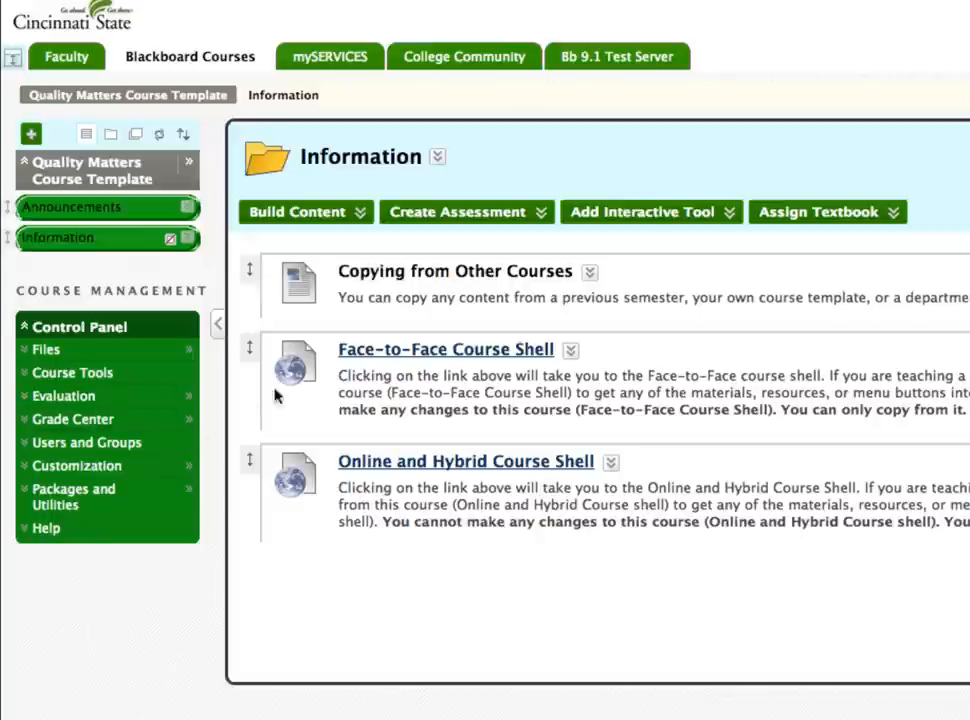
Step: Enter the Face-to-Face Course Shell and view its Course Content with syllabus and week folders
left_click(445, 349)
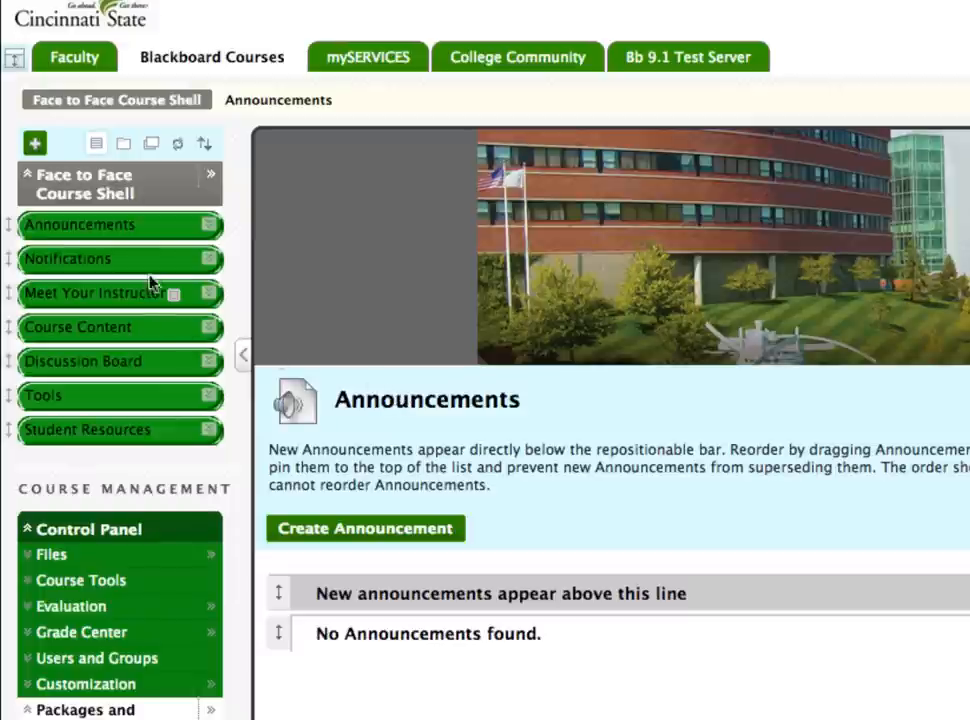
mouse_move(147, 303)
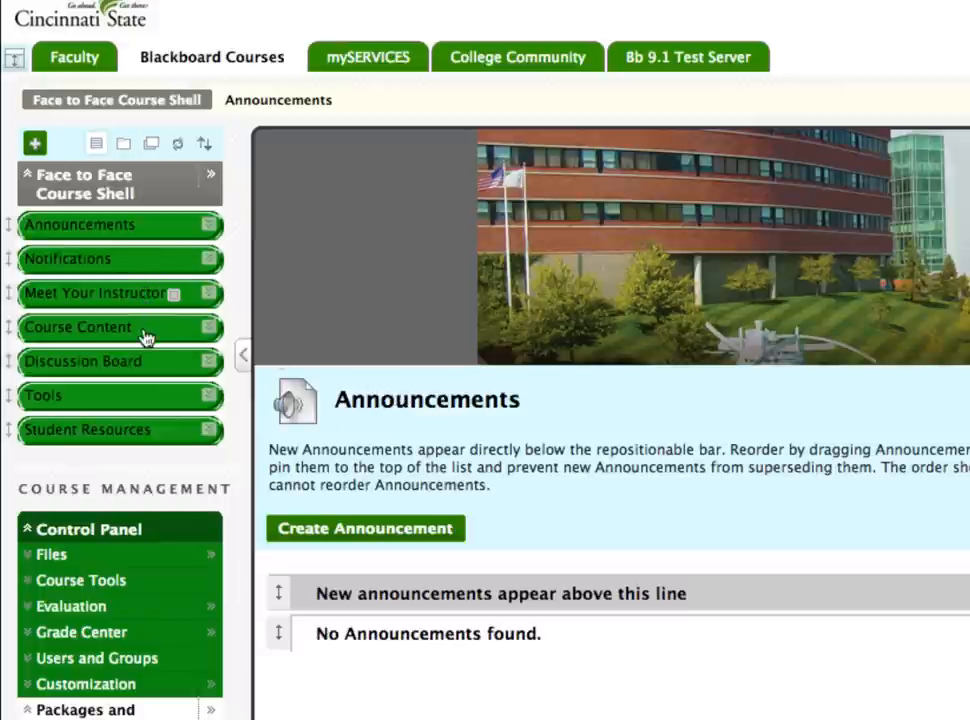
mouse_move(163, 368)
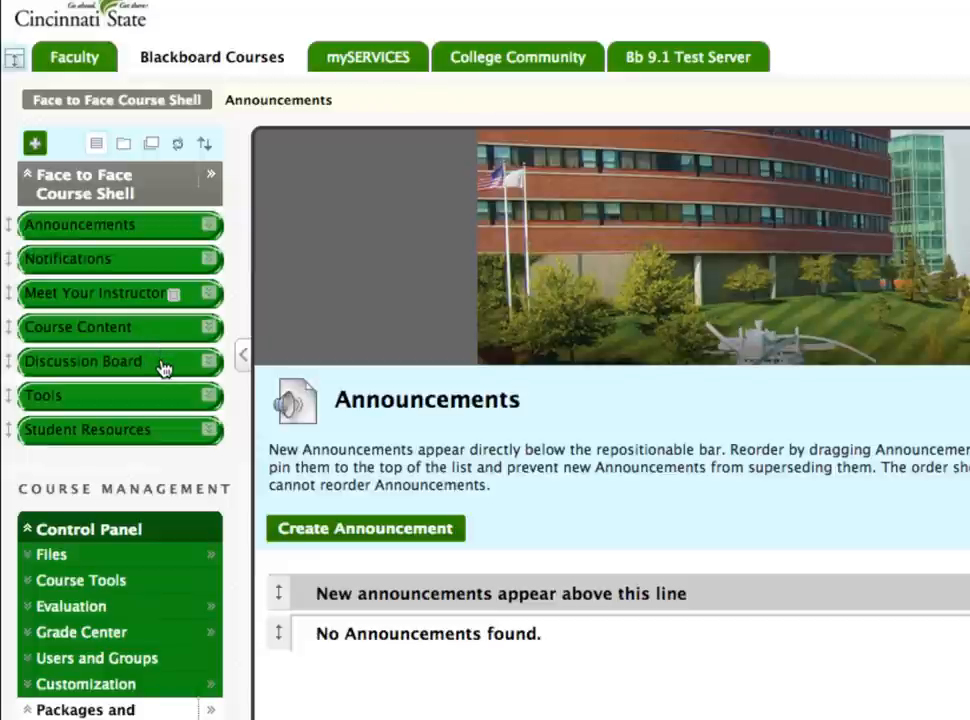
mouse_move(160, 407)
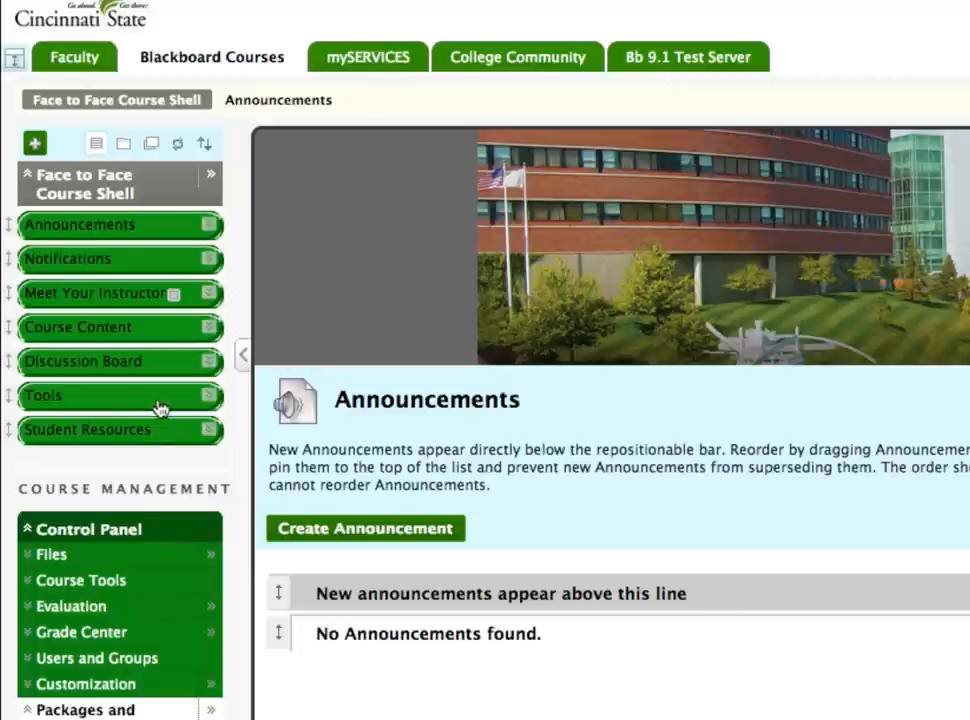
mouse_move(152, 434)
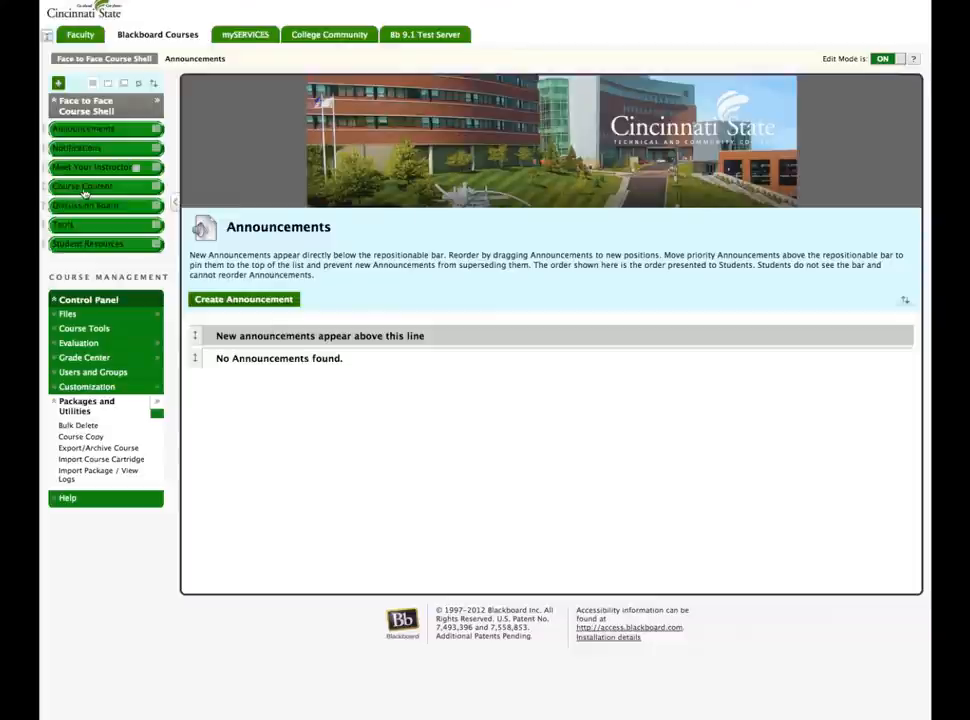
left_click(83, 186)
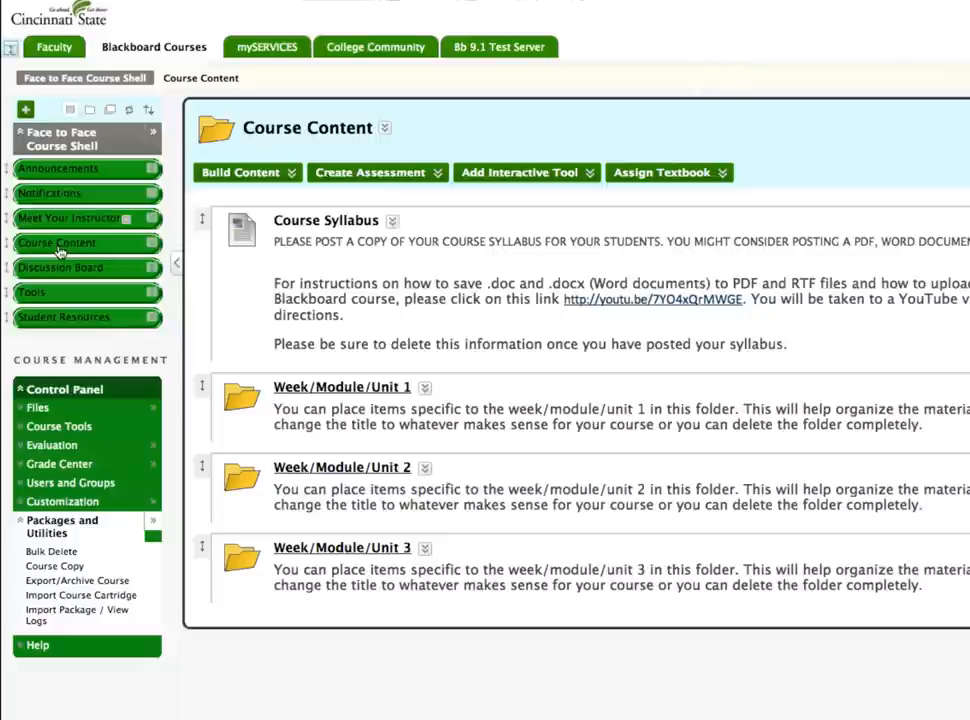
Step: View the shell's Student Resources area and expand Packages and Utilities in the Control Panel
left_click(63, 317)
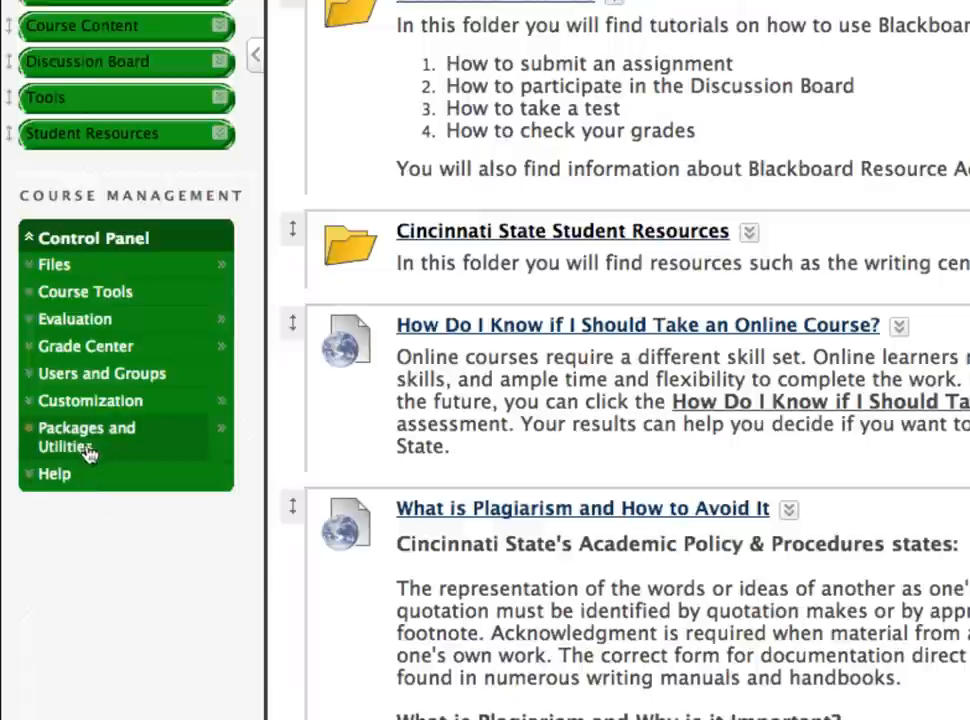
left_click(86, 436)
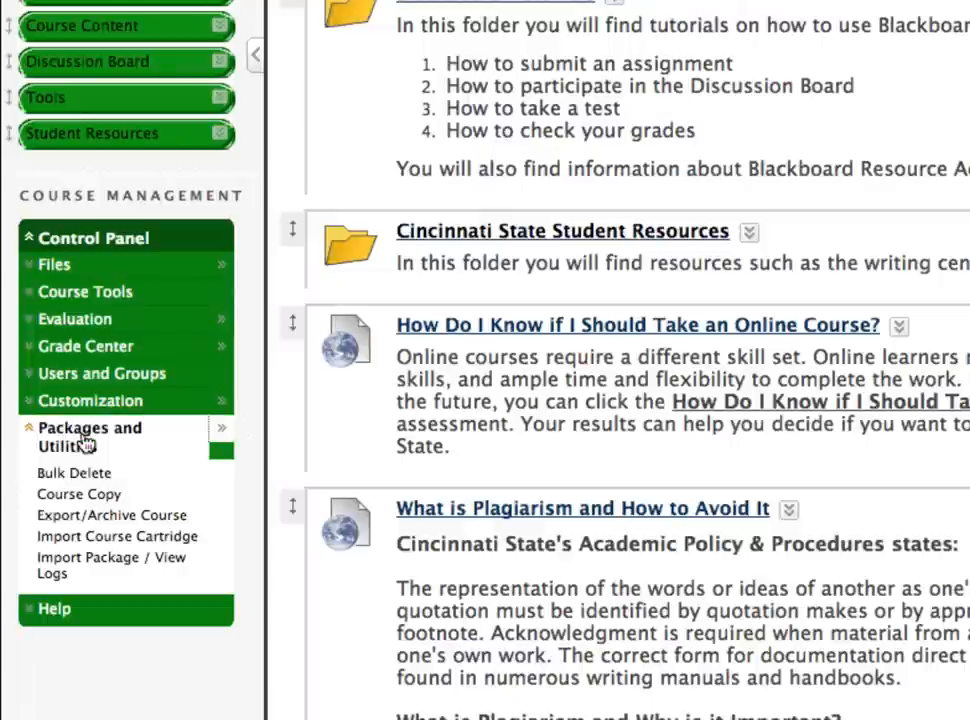
Step: Start Course Copy from Packages and Utilities for the Face to Face Course Shell
left_click(78, 493)
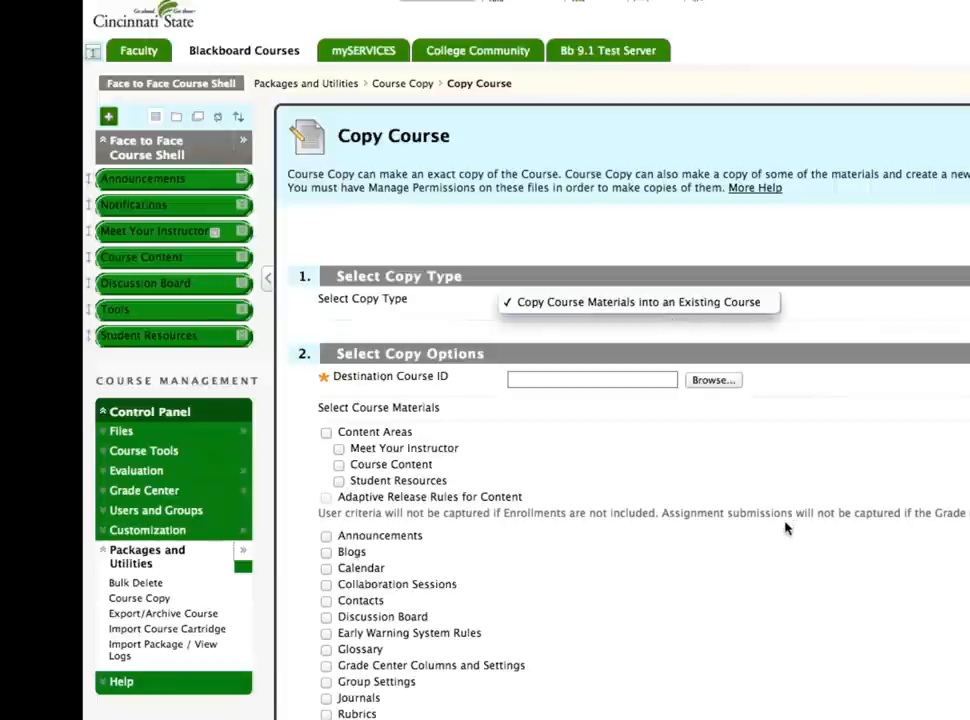
Step: Copy into an existing course, browsing to page 2 to select destination sem445
left_click(638, 301)
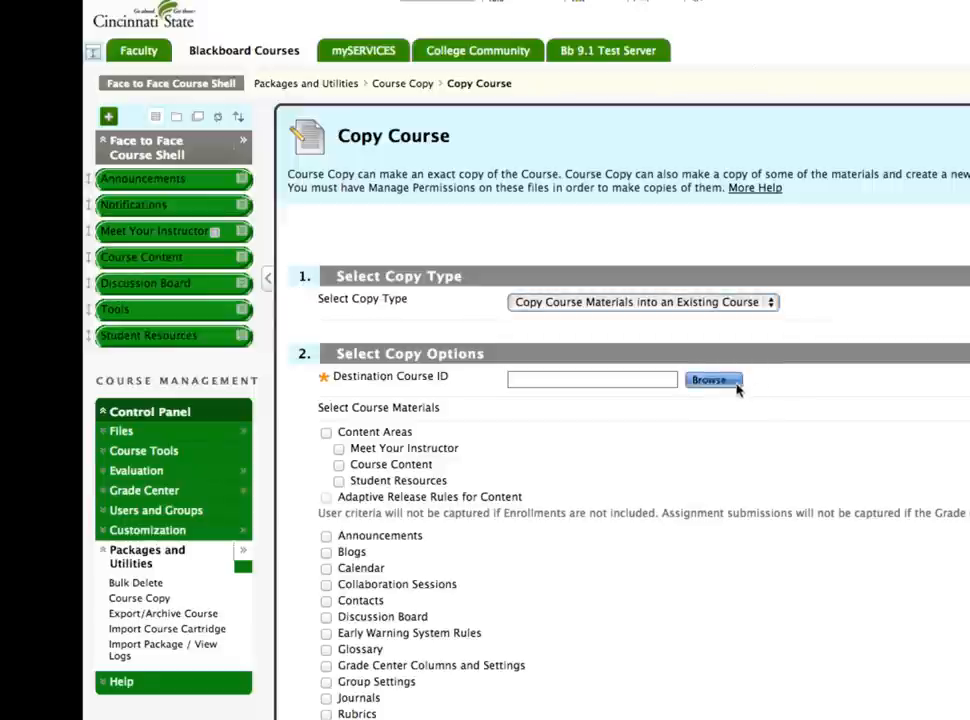
left_click(713, 380)
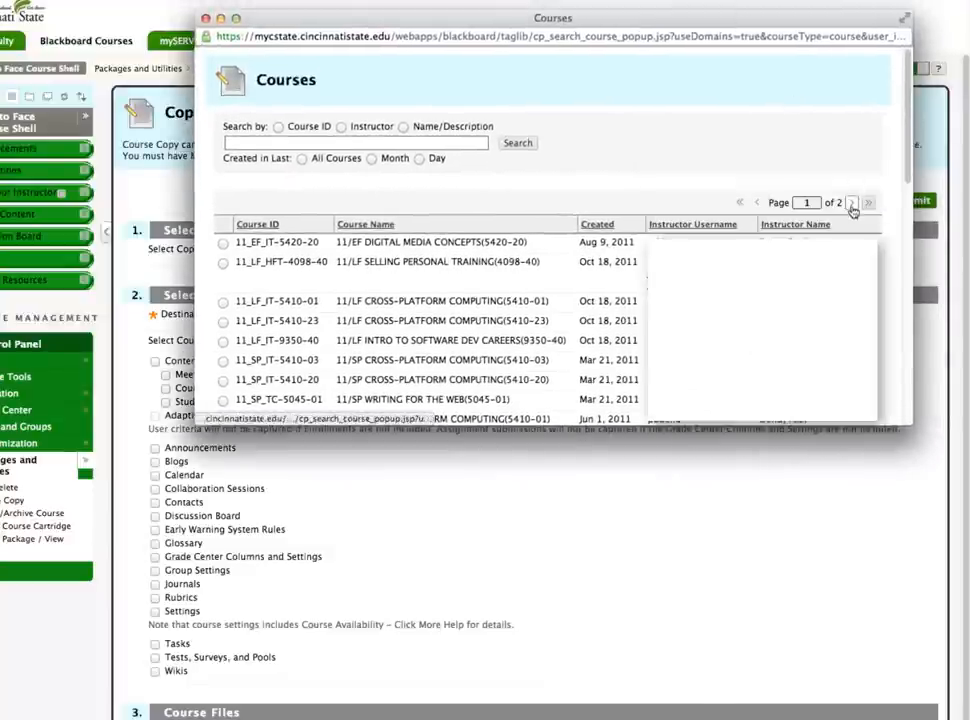
left_click(868, 203)
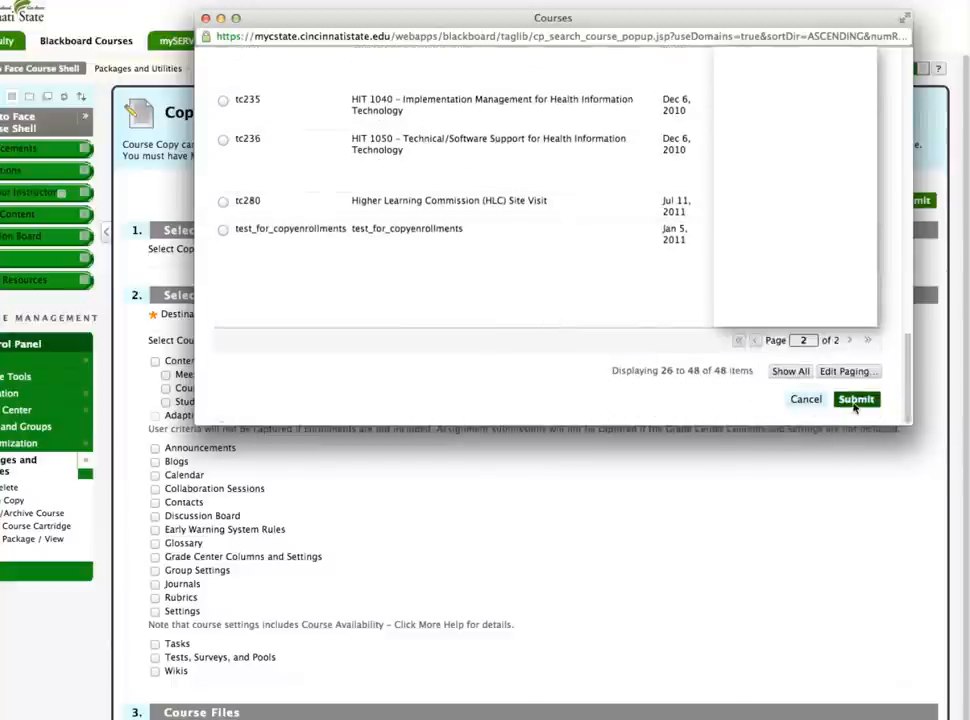
left_click(856, 399)
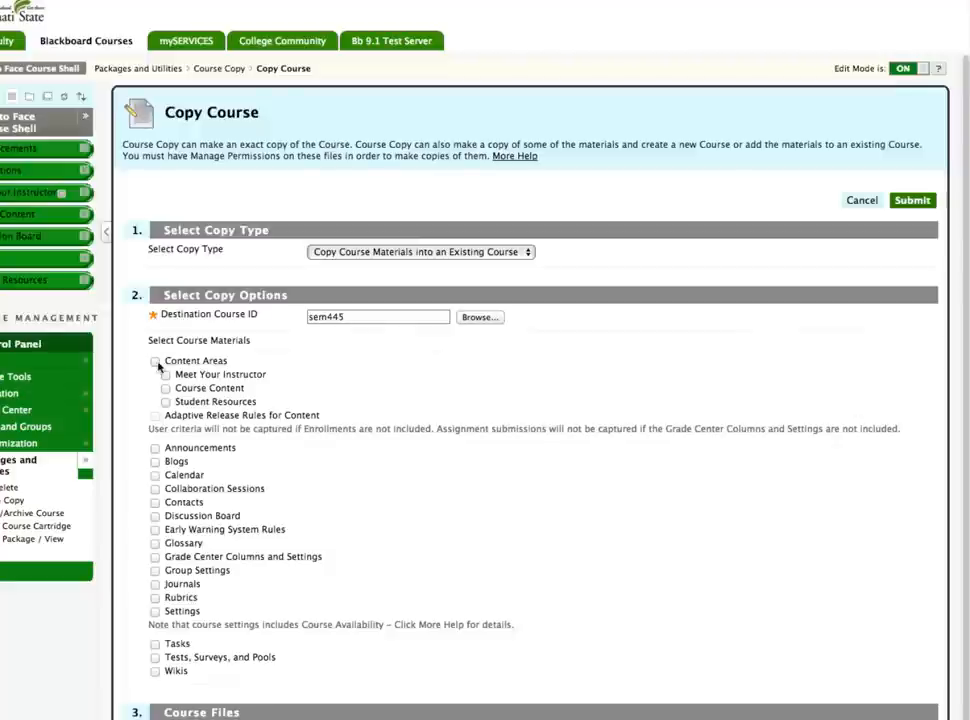
Step: Tick all Course Materials checkboxes and submit the copy to sem445
left_click(155, 360)
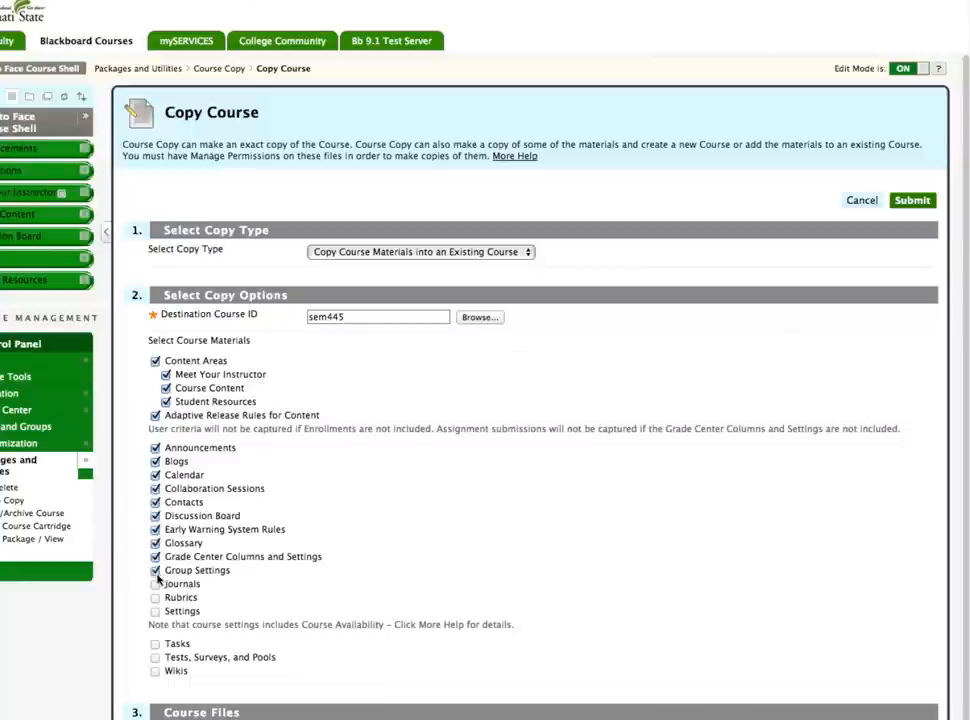
left_click(155, 597)
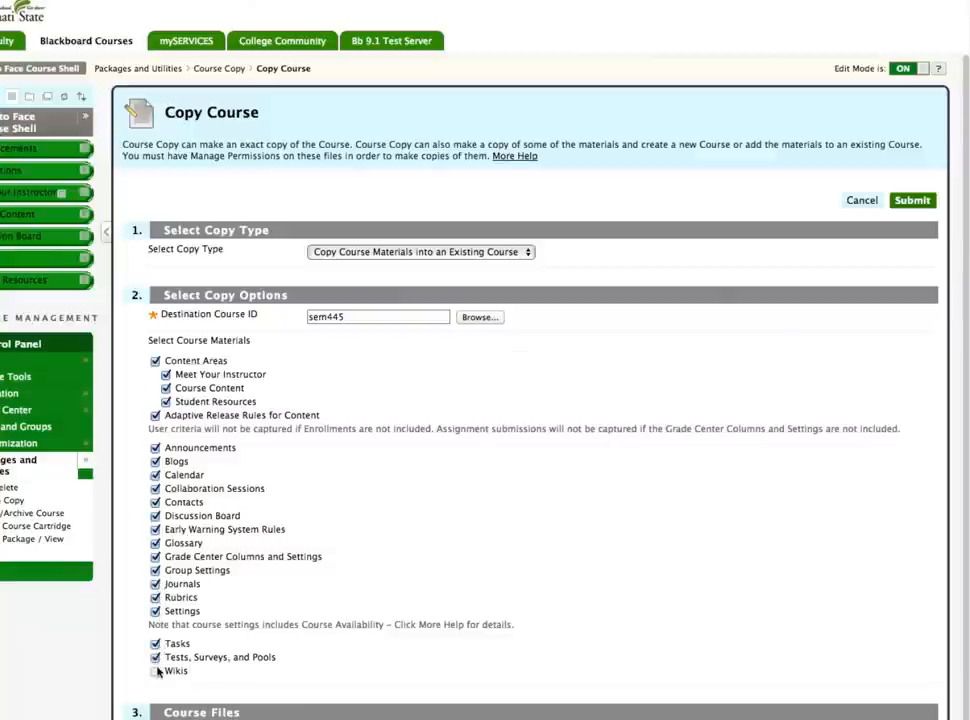
scroll("down", 3)
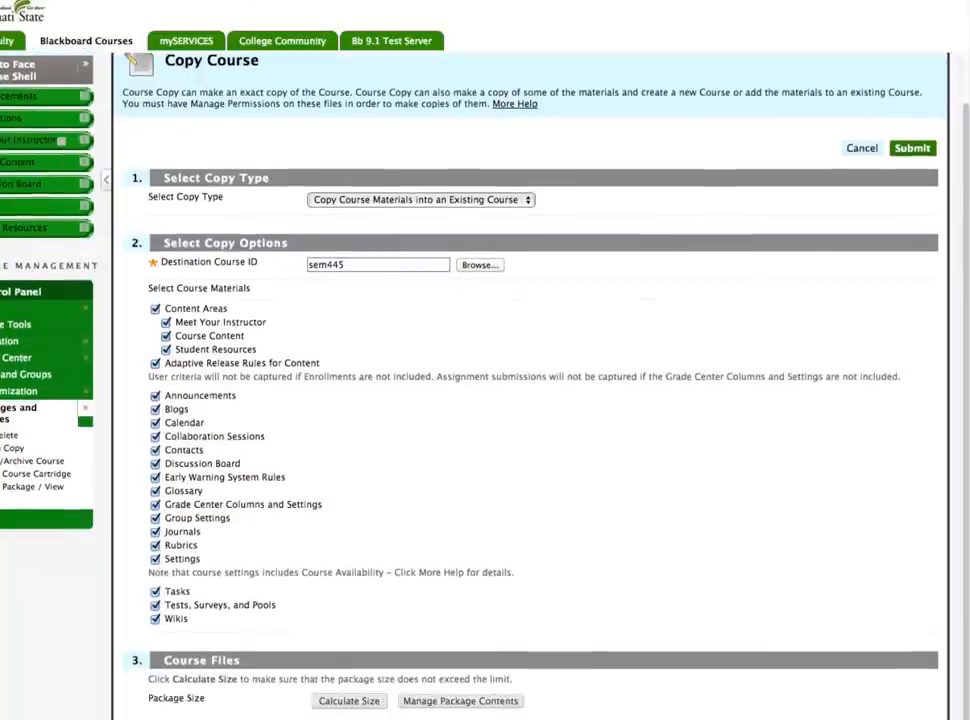
scroll("down", 3)
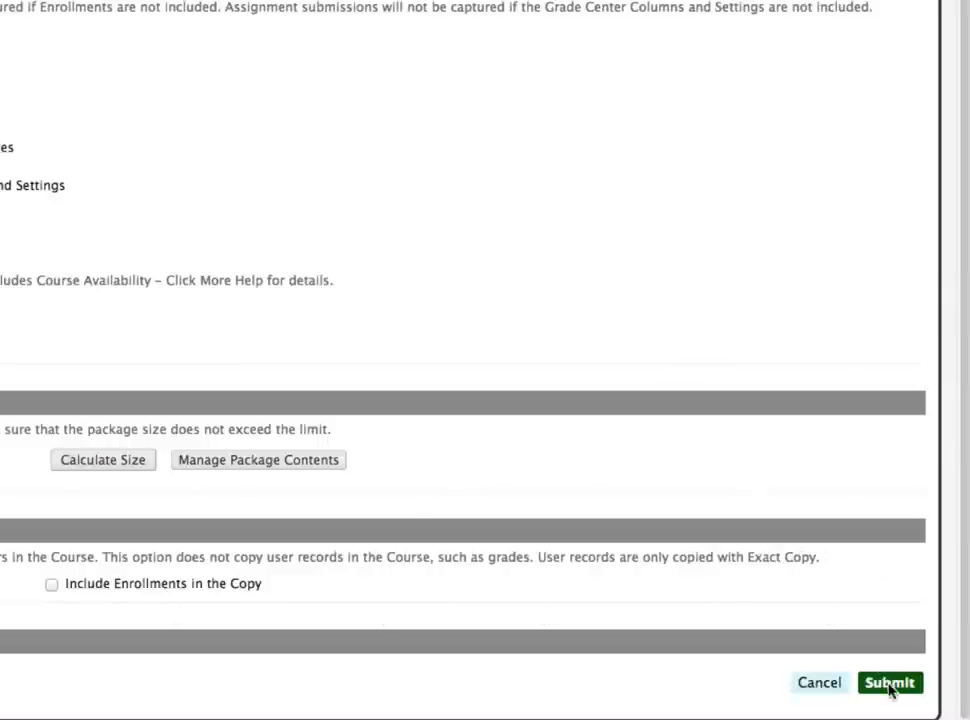
left_click(889, 682)
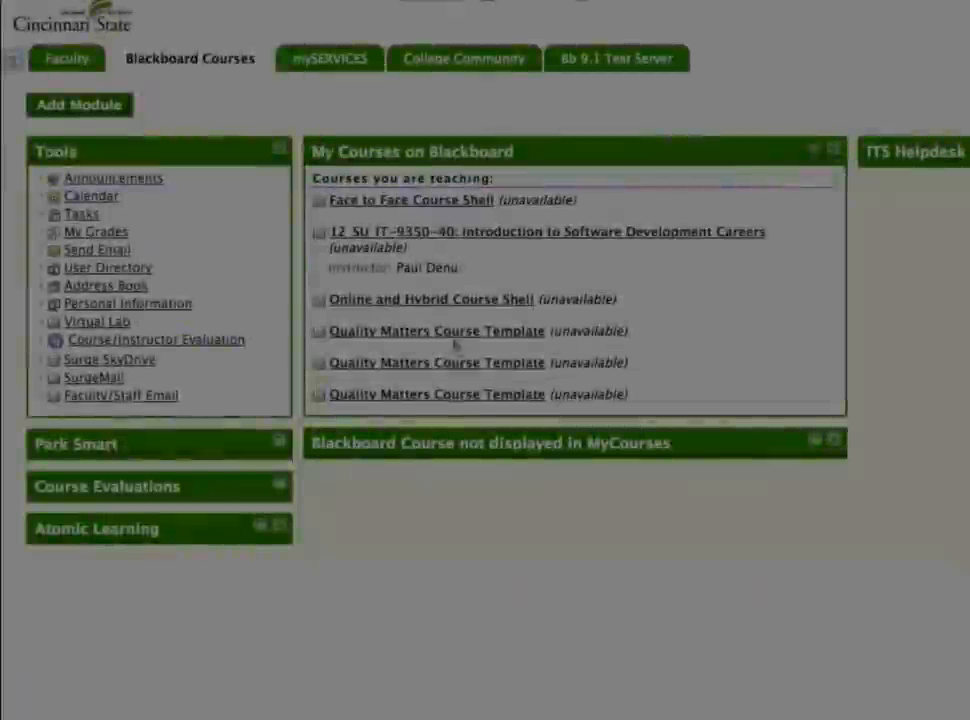
Step: From My Courses, enter the Quality Matters Course Template to its Announcements page
left_click(436, 331)
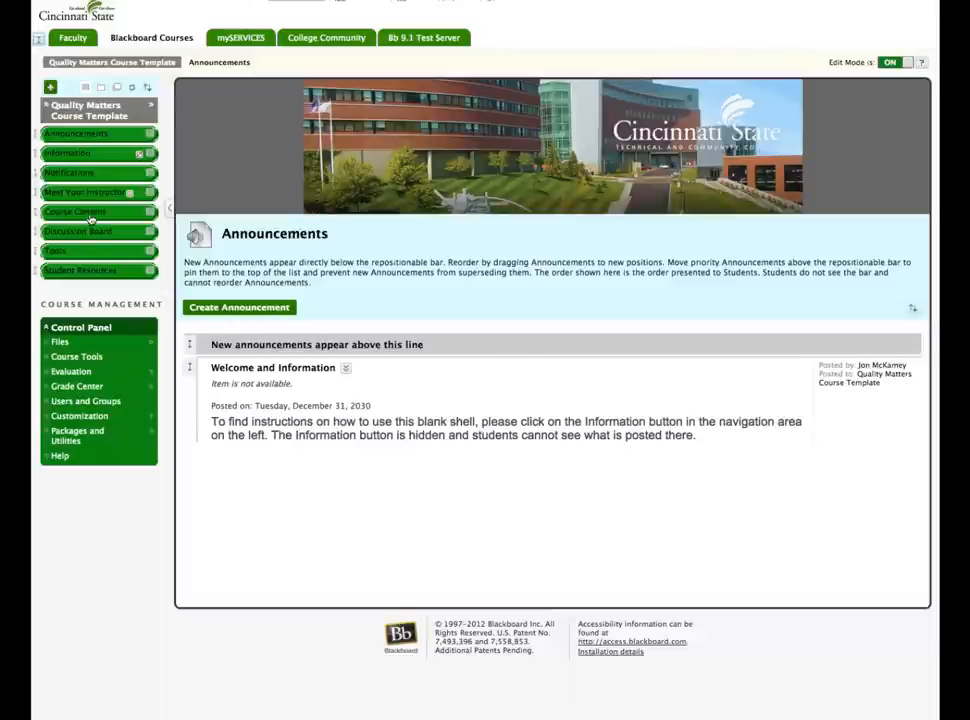
Step: View the template's copied Course Content with syllabus and week/module/unit folders
left_click(74, 211)
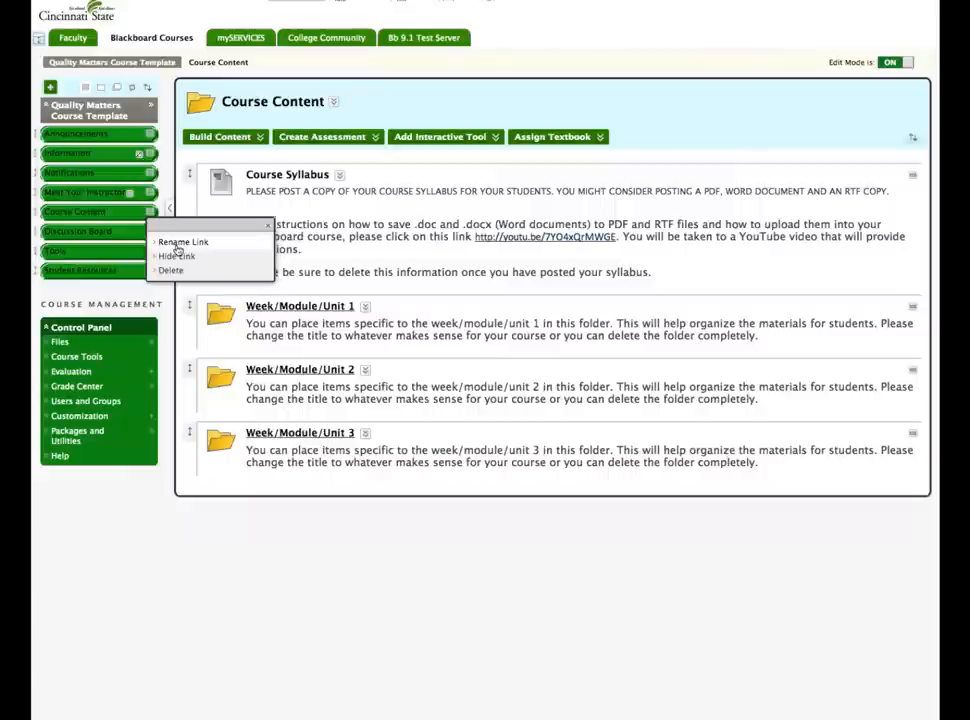
mouse_move(177, 256)
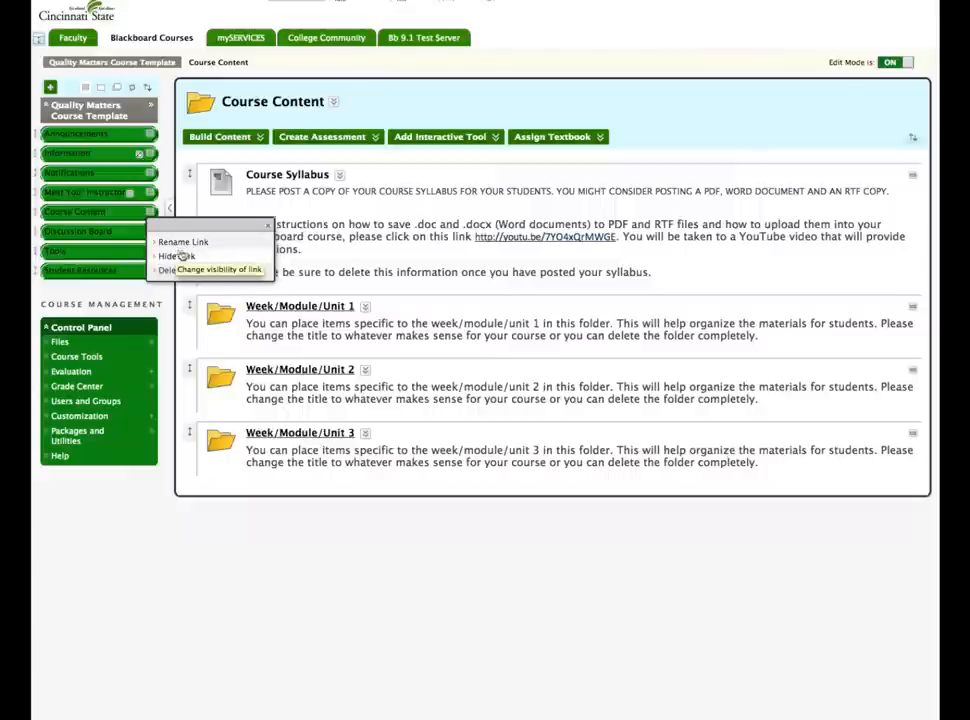